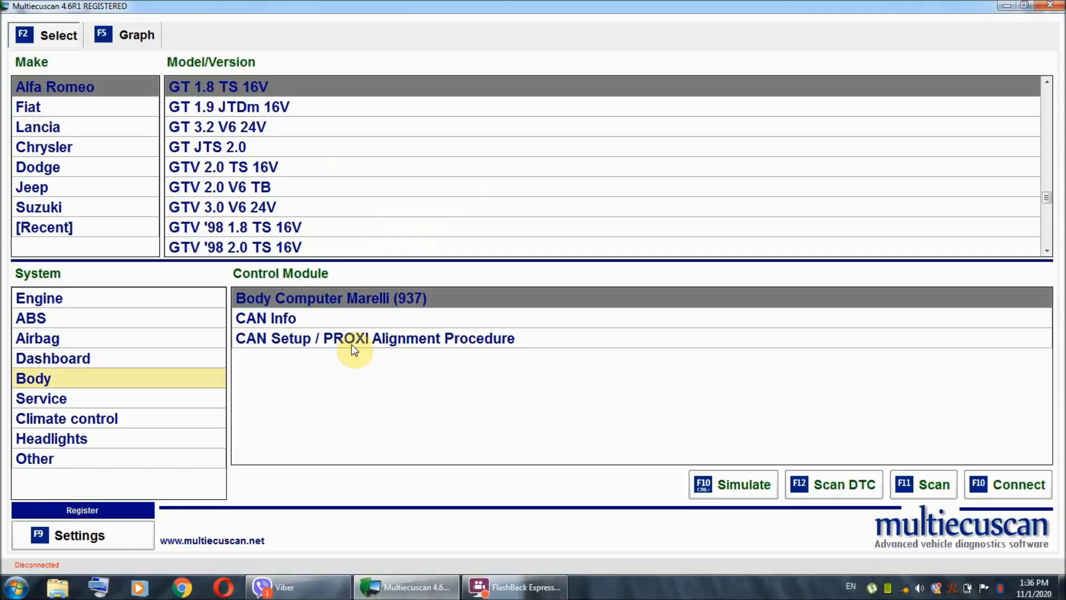
mouse_move(41, 385)
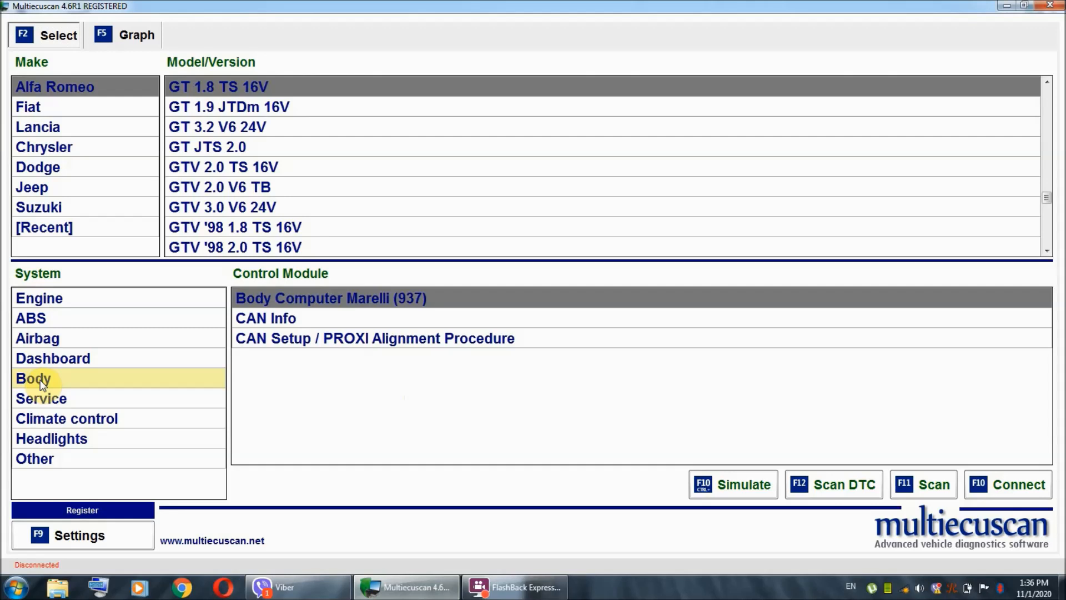
- Choose the Body system's CAN Info control module for the Alfa Romeo GT 1.8 TS 16V
left_click(41, 397)
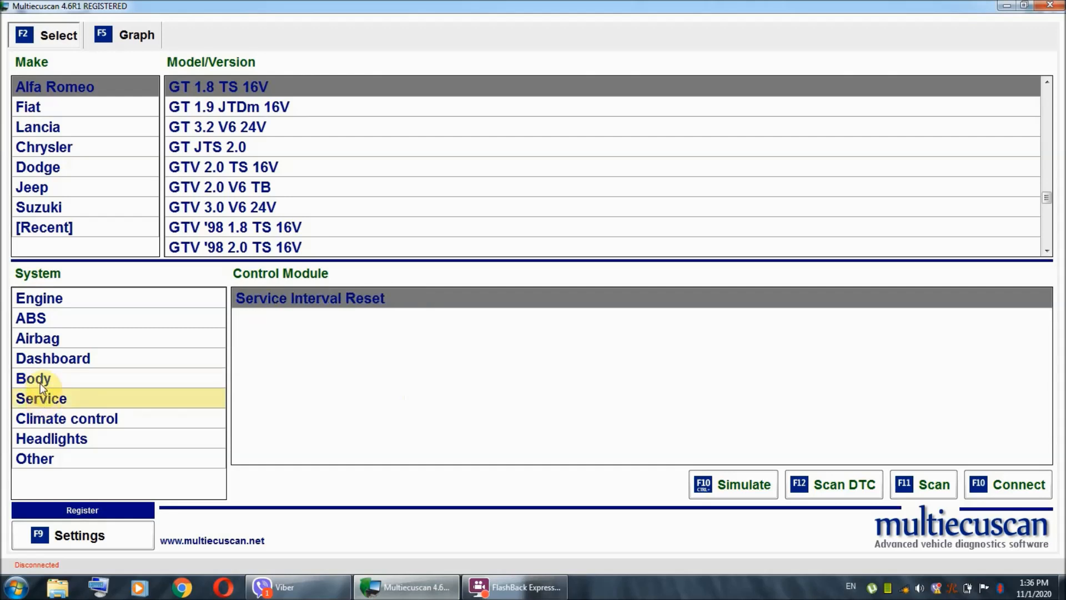
left_click(32, 378)
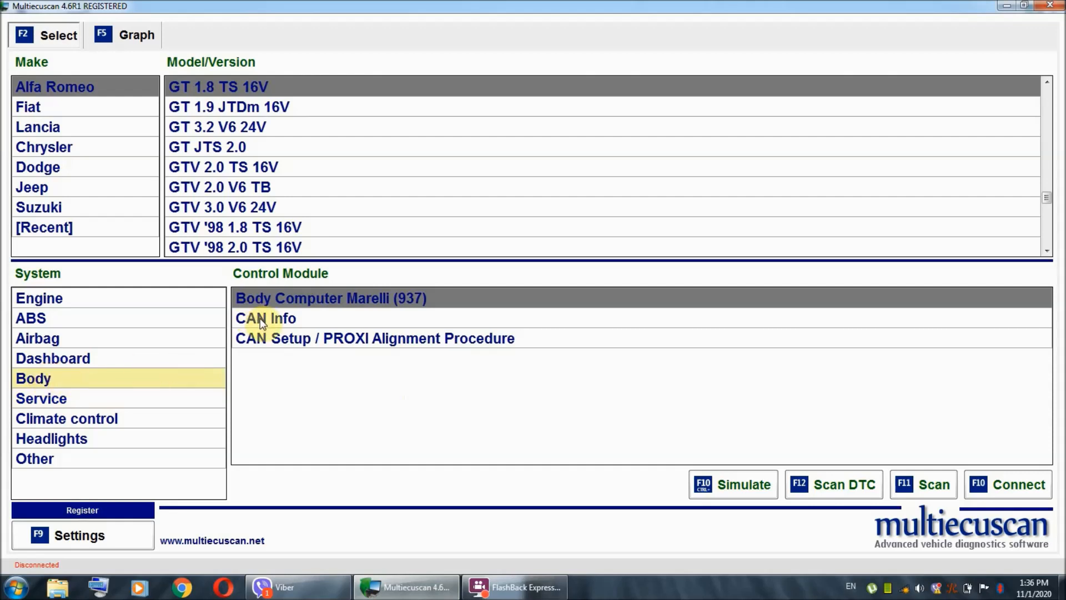
left_click(266, 318)
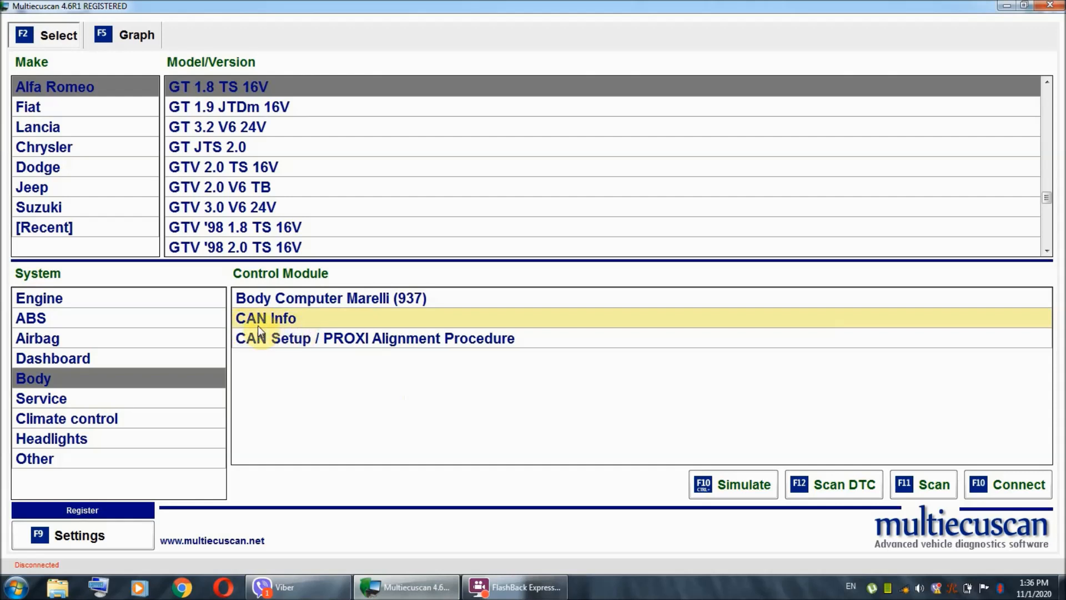
mouse_move(1019, 504)
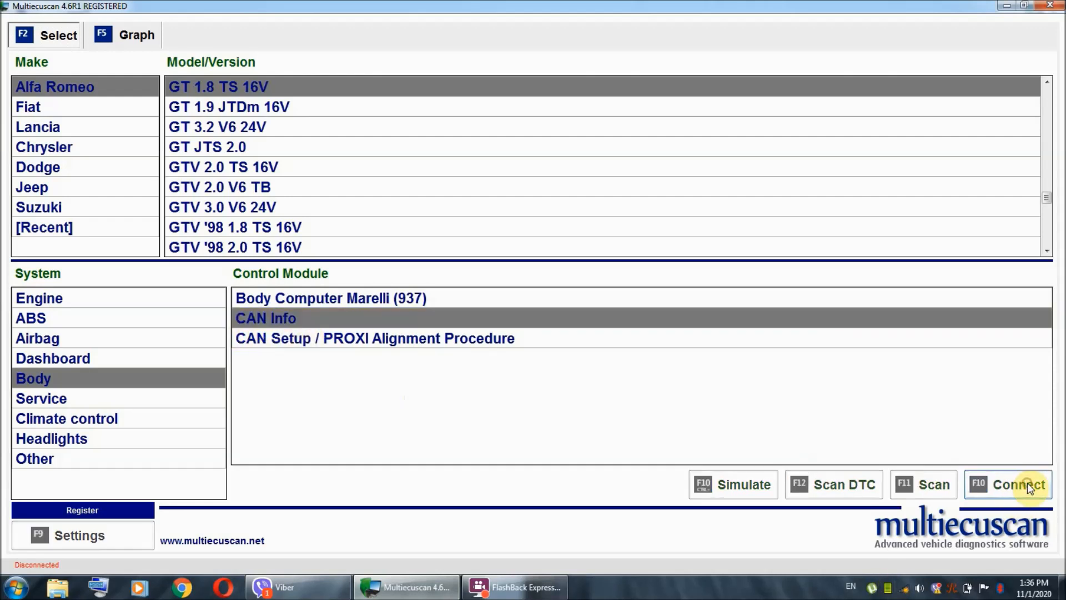
- Connect to the ECU (F10) and confirm, reading the configured CAN control units list
left_click(1018, 484)
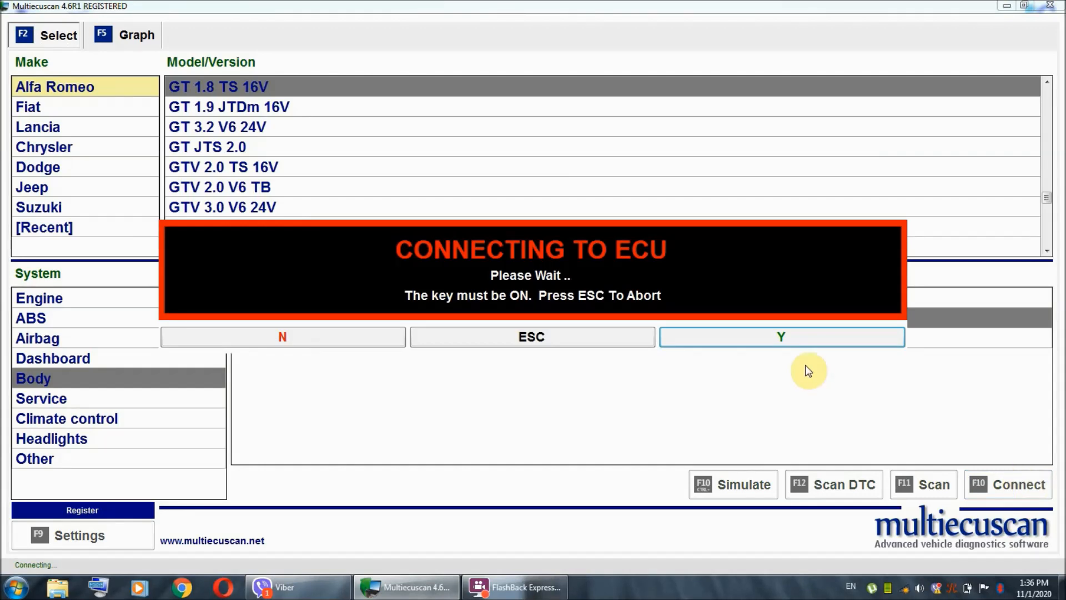
left_click(781, 337)
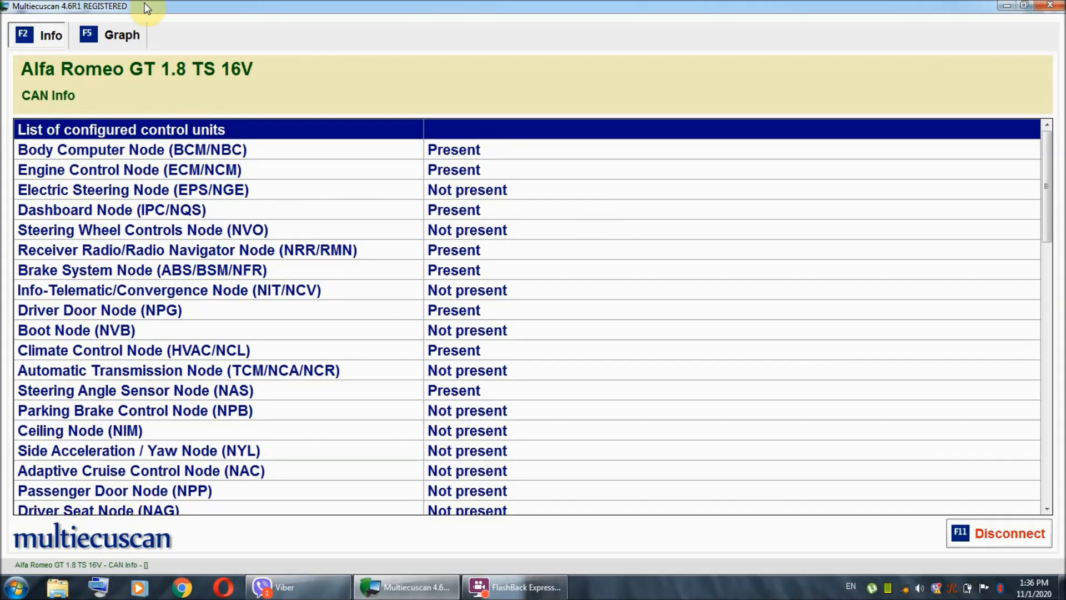
mouse_move(106, 158)
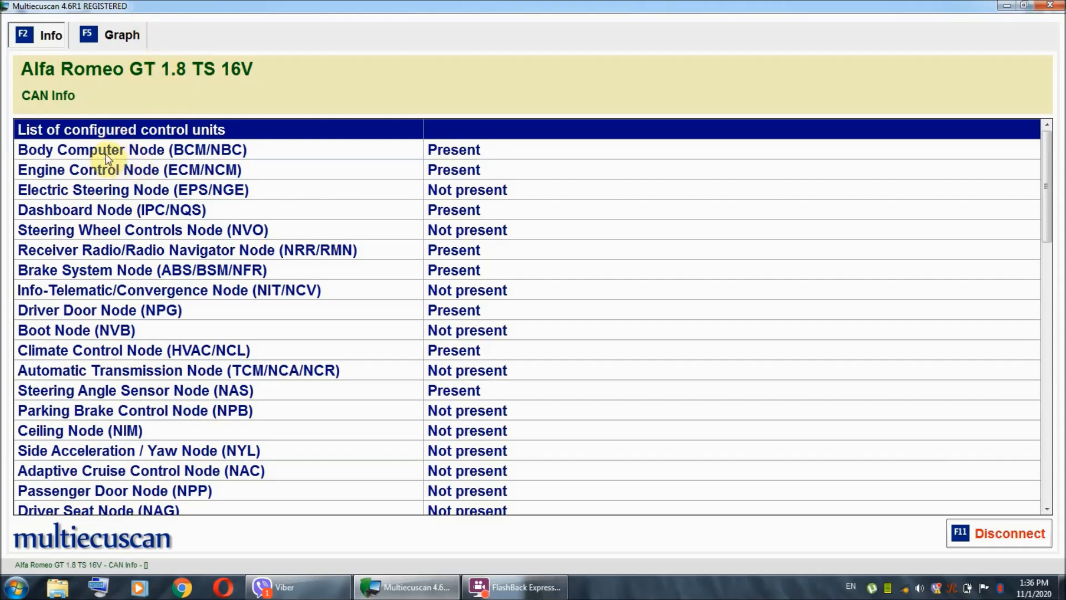
mouse_move(171, 176)
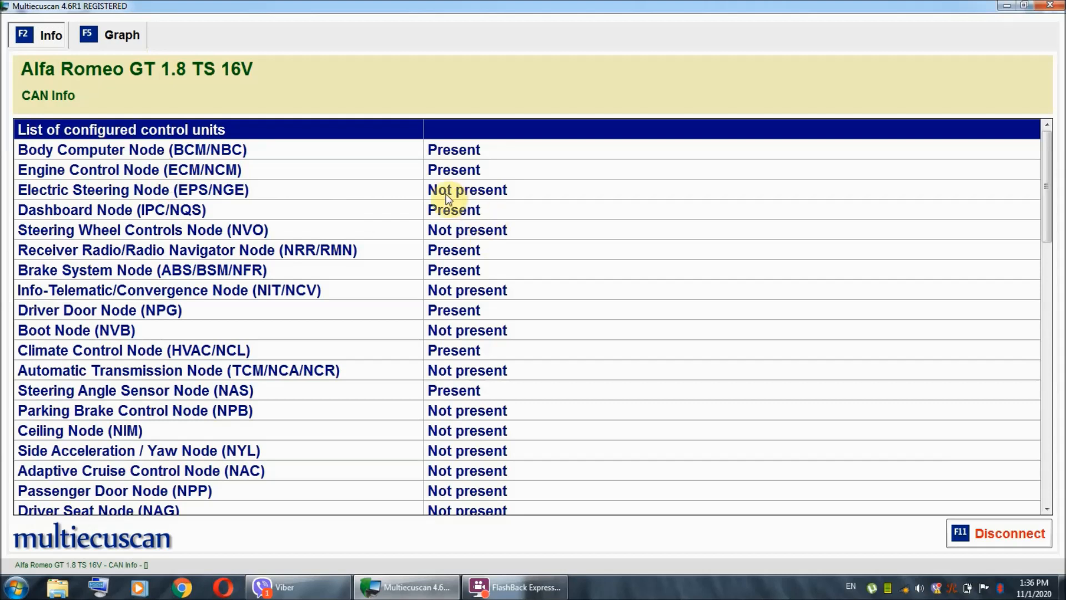
mouse_move(364, 224)
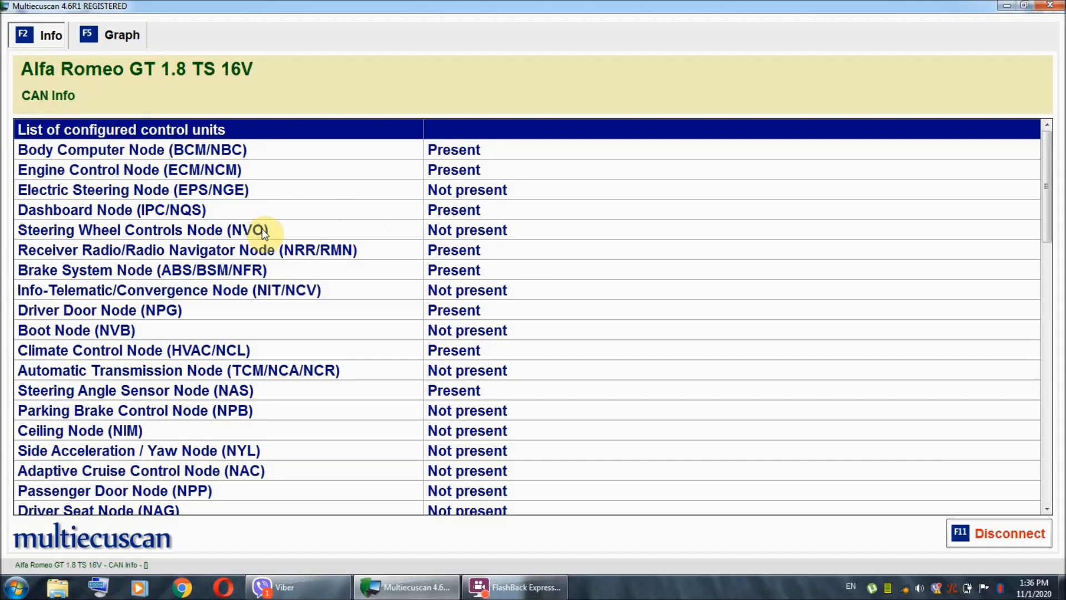
mouse_move(268, 234)
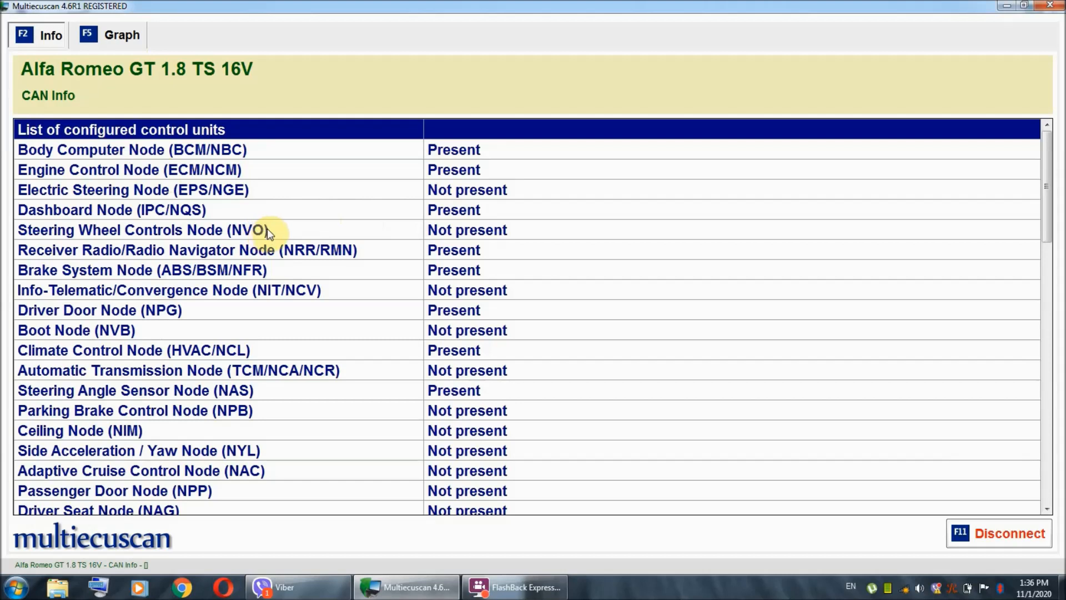
mouse_move(161, 310)
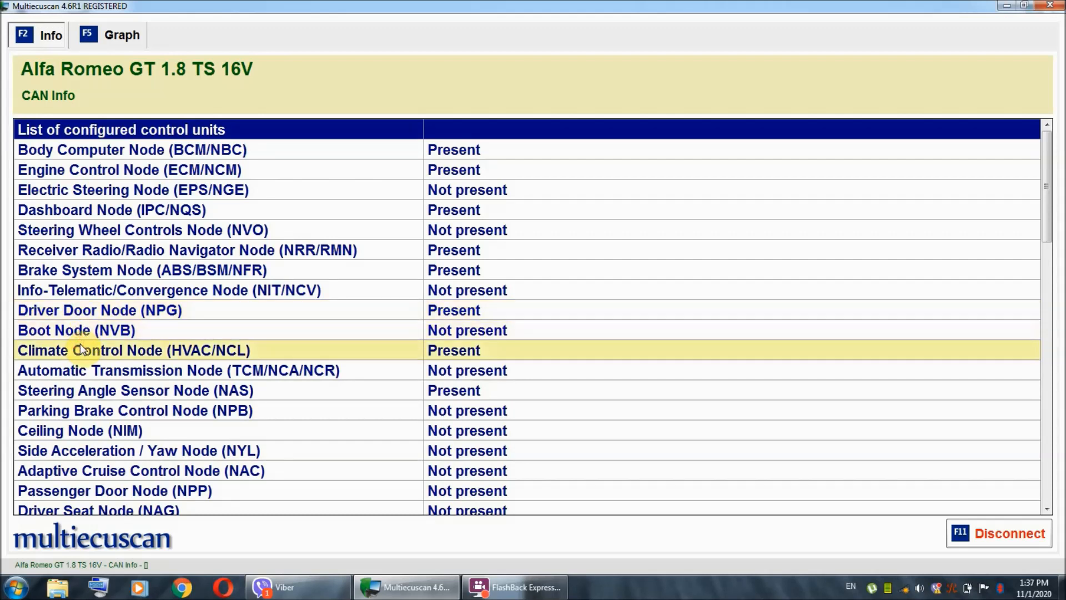
mouse_move(87, 398)
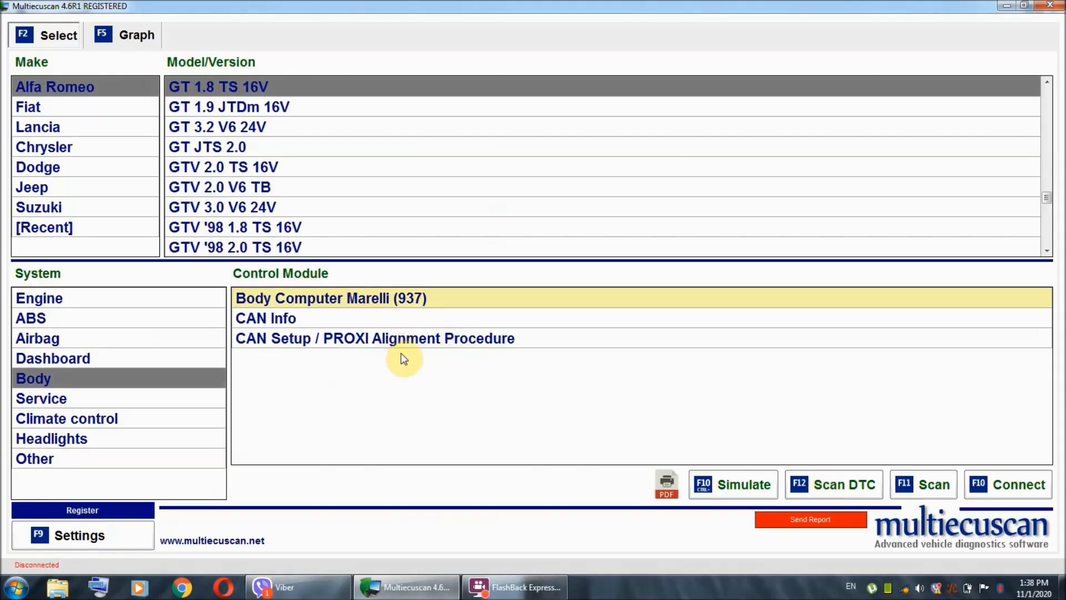
left_click(374, 337)
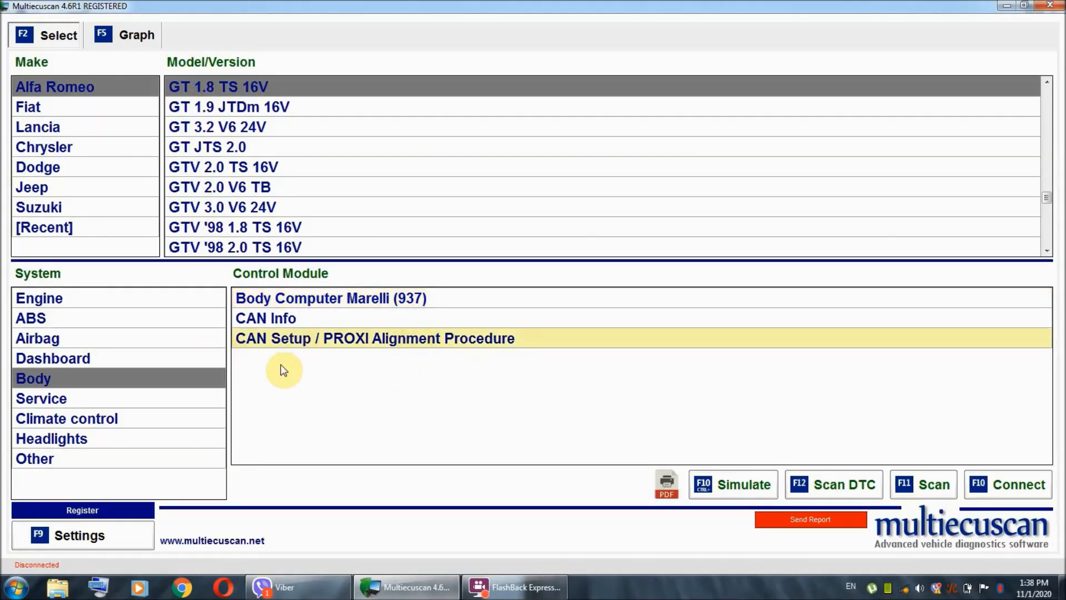
mouse_move(336, 349)
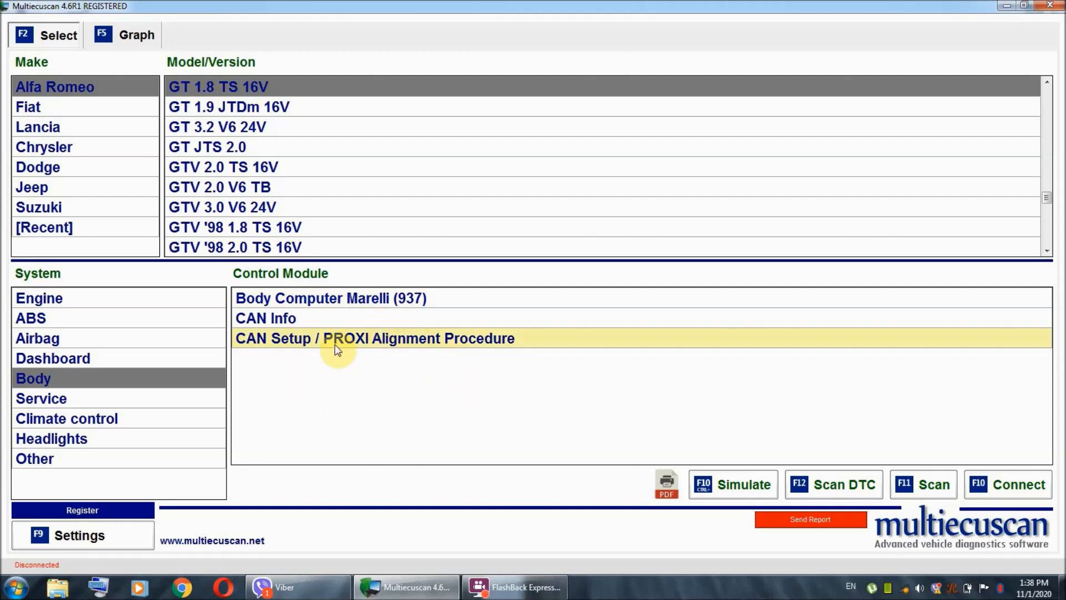
mouse_move(1005, 480)
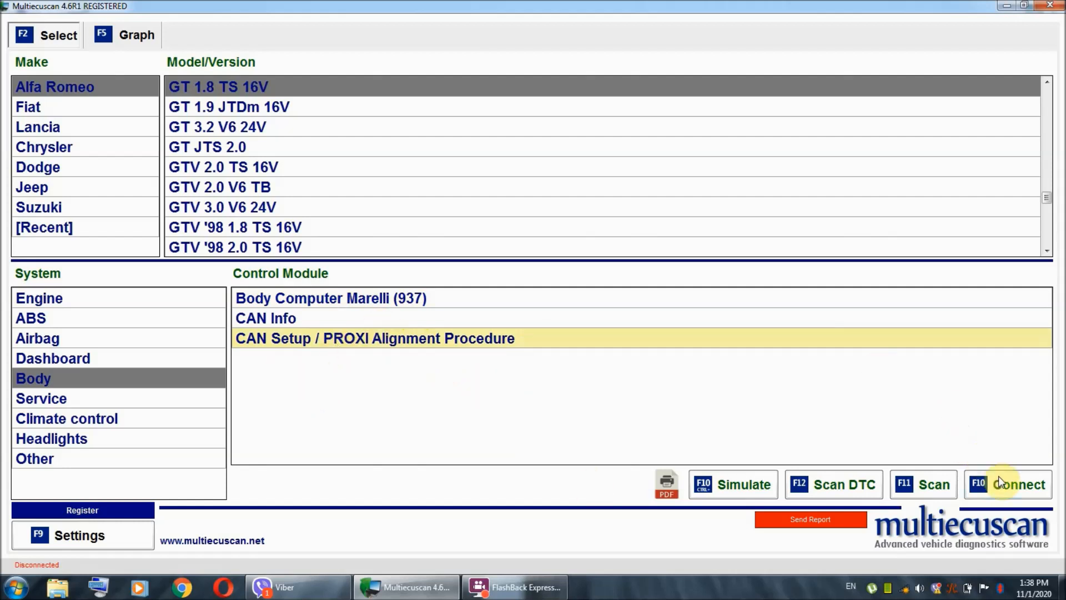
left_click(1019, 484)
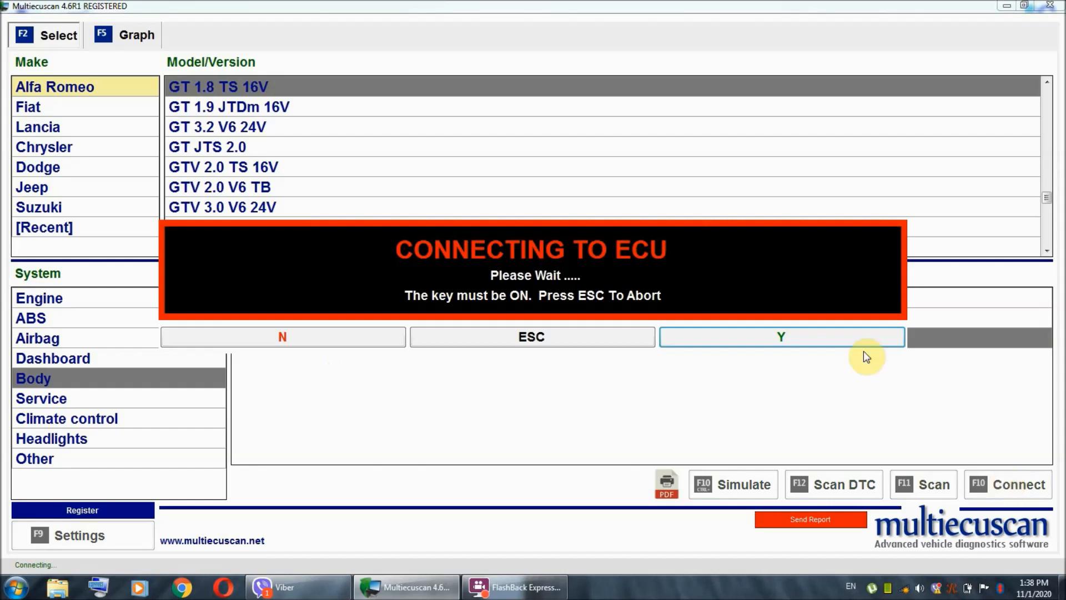
mouse_move(695, 256)
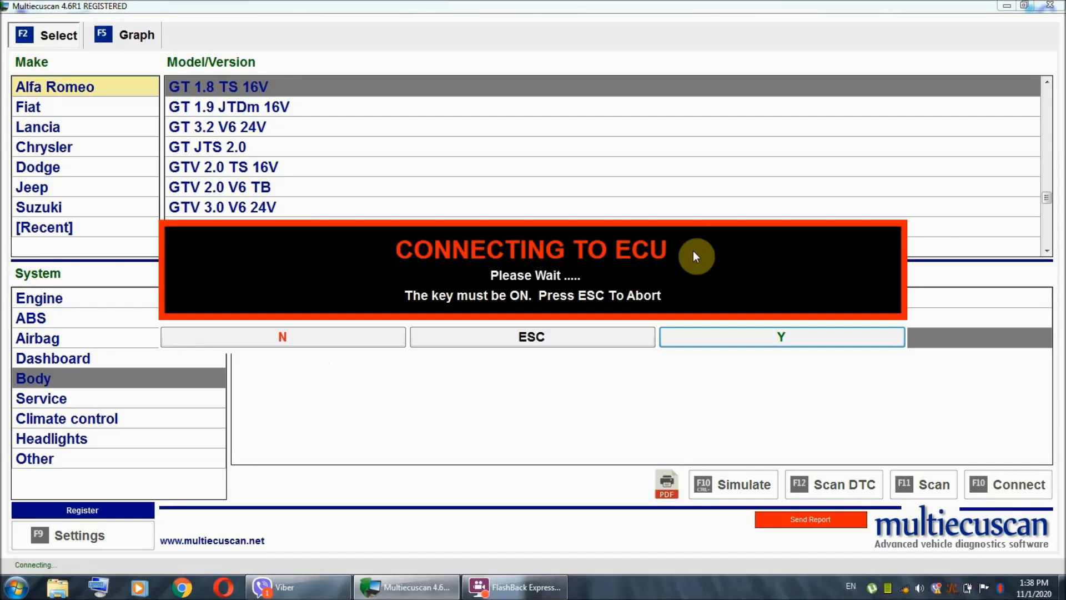
left_click(781, 337)
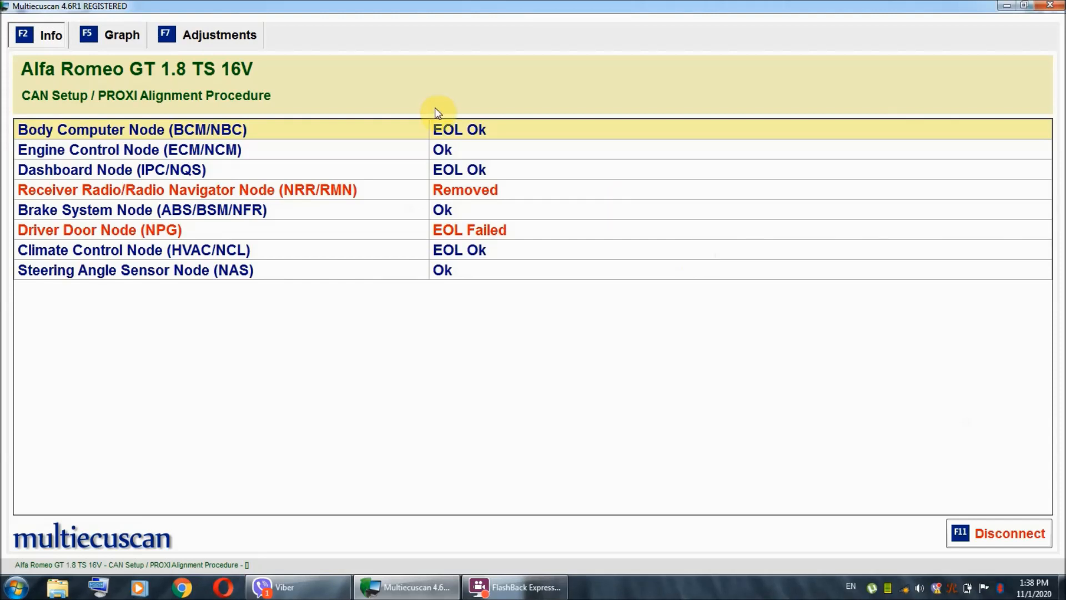
mouse_move(364, 247)
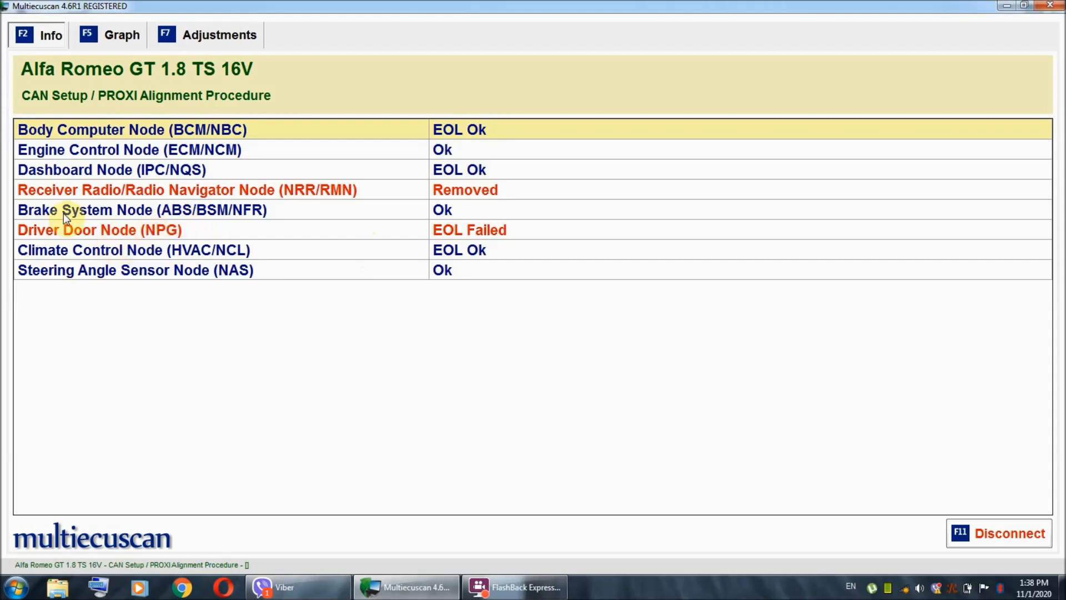
mouse_move(78, 233)
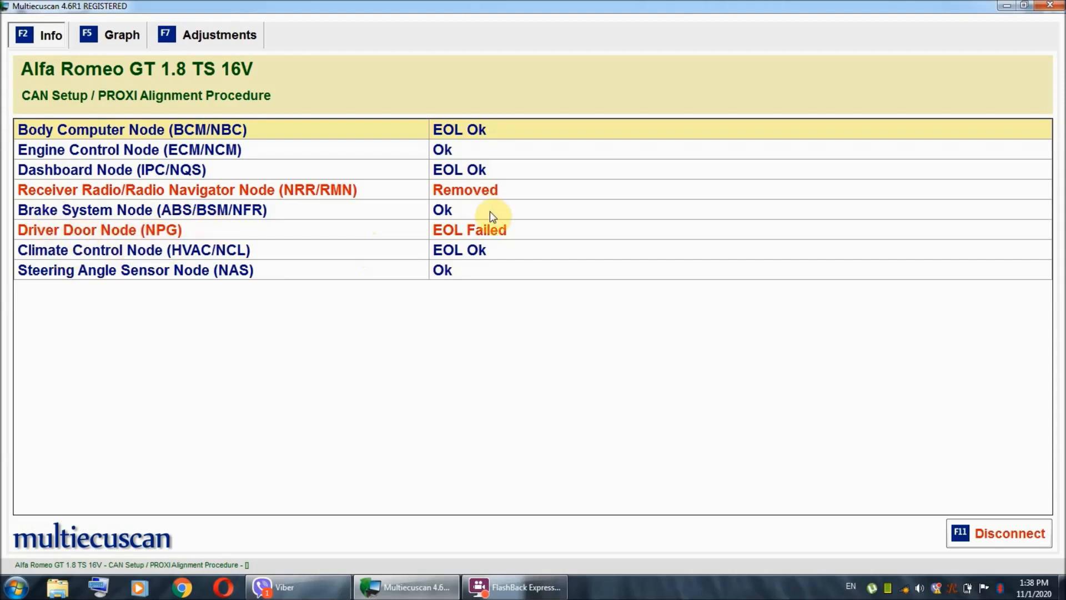
mouse_move(477, 234)
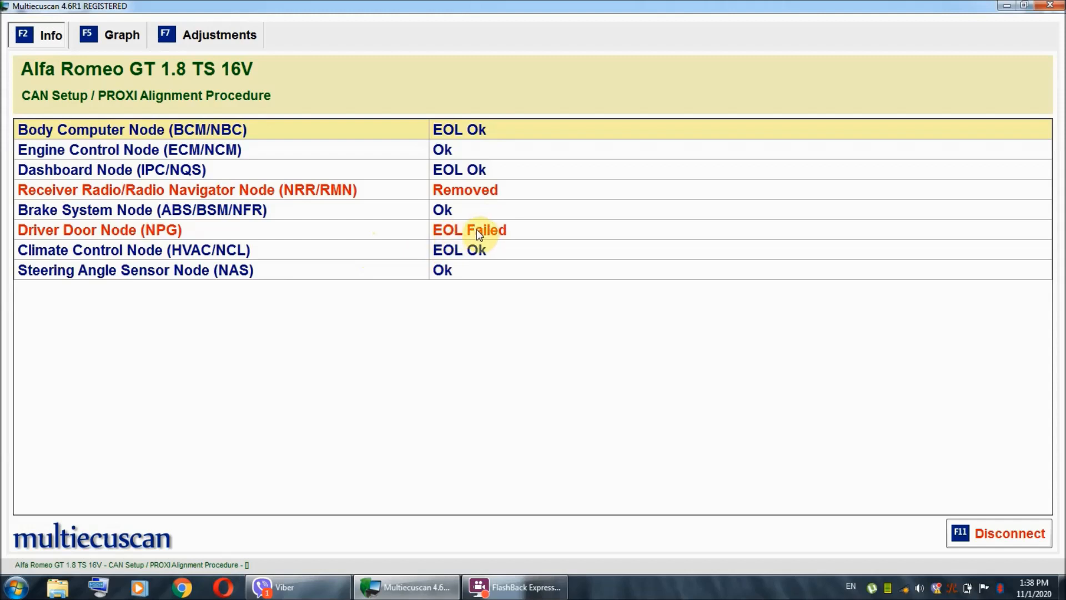
mouse_move(461, 210)
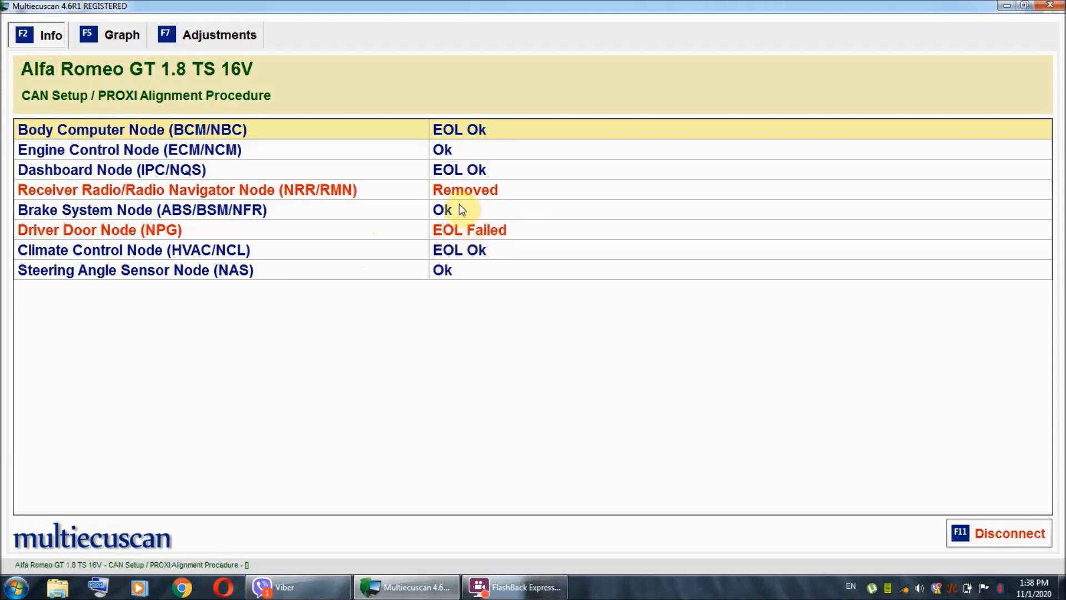
mouse_move(298, 195)
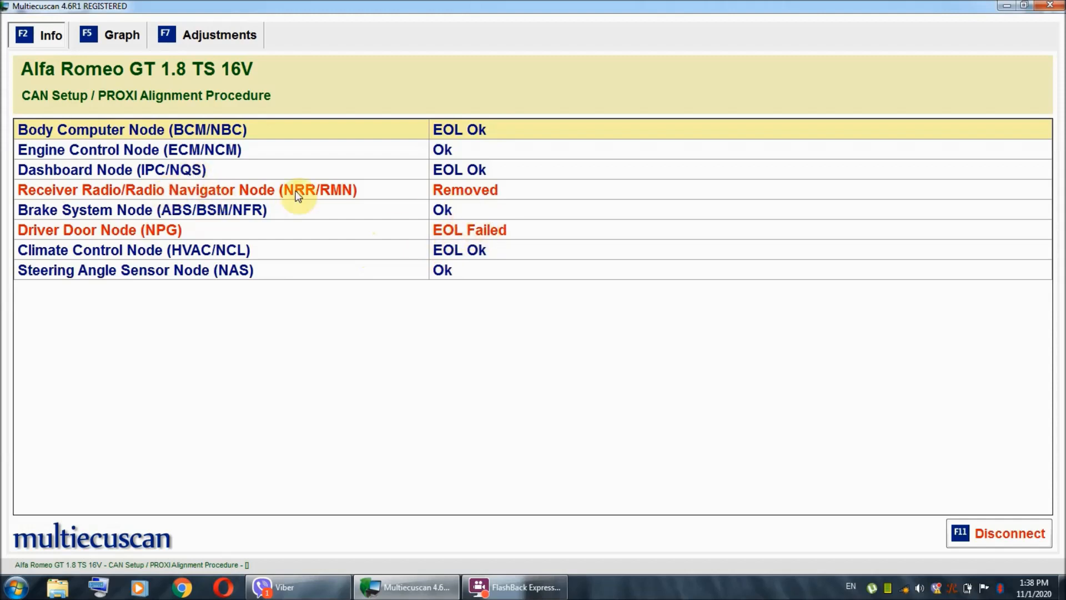
mouse_move(441, 208)
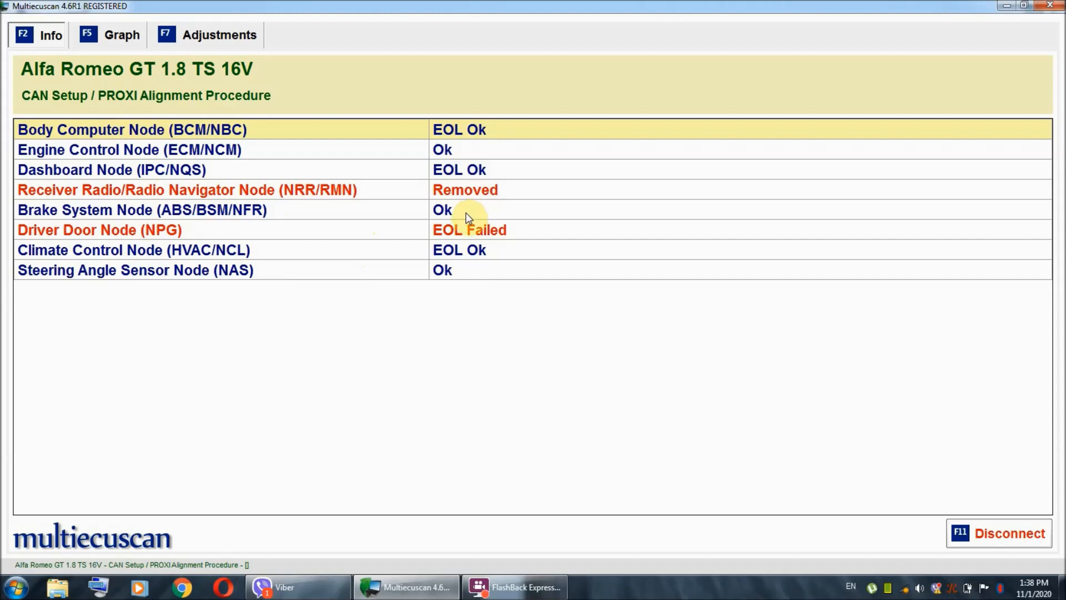
mouse_move(17, 292)
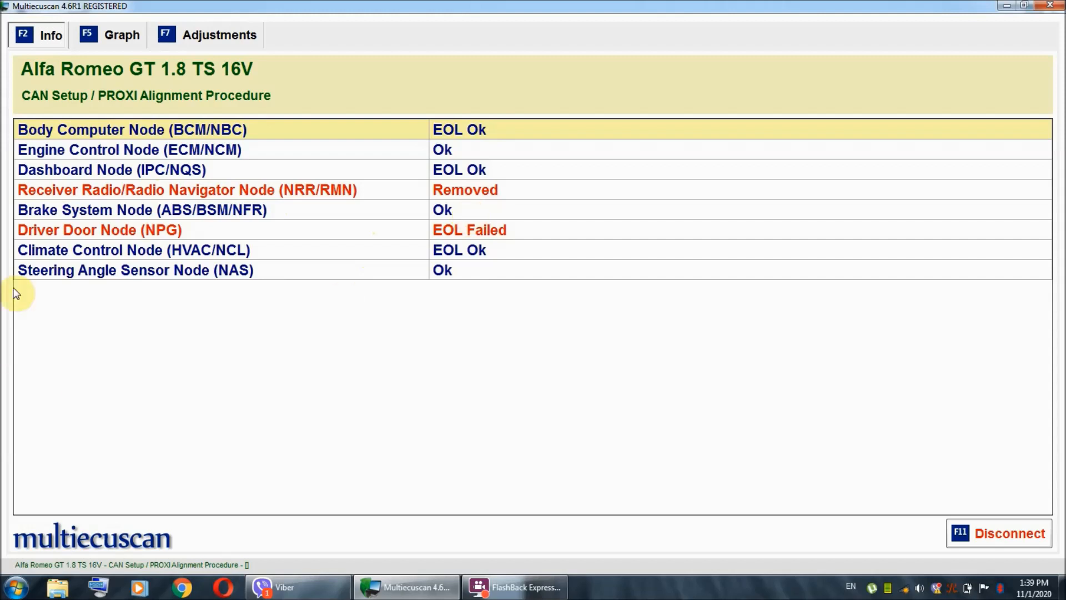
mouse_move(58, 269)
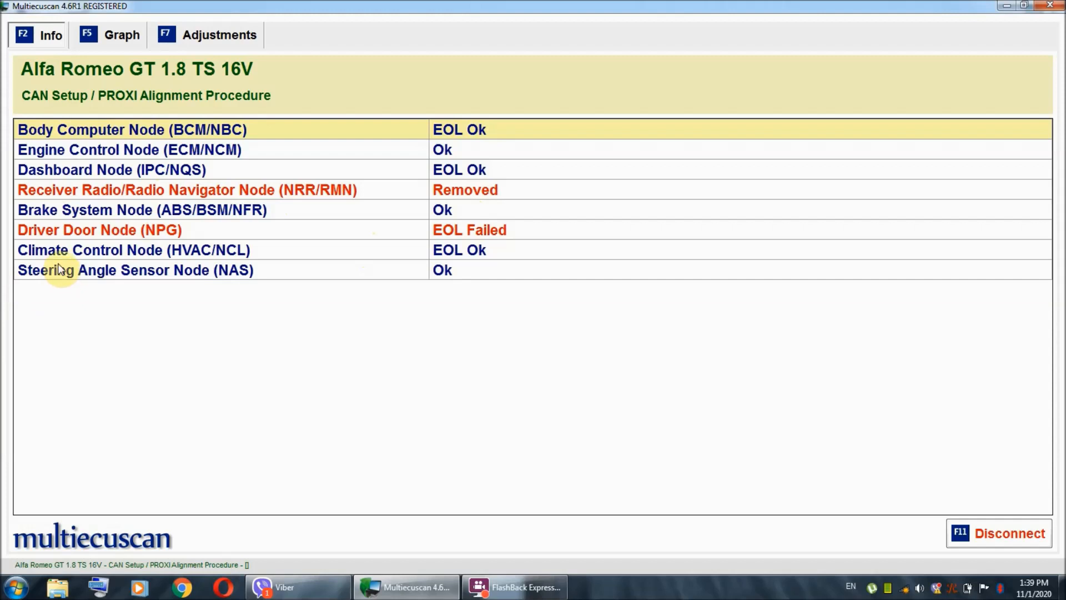
mouse_move(444, 149)
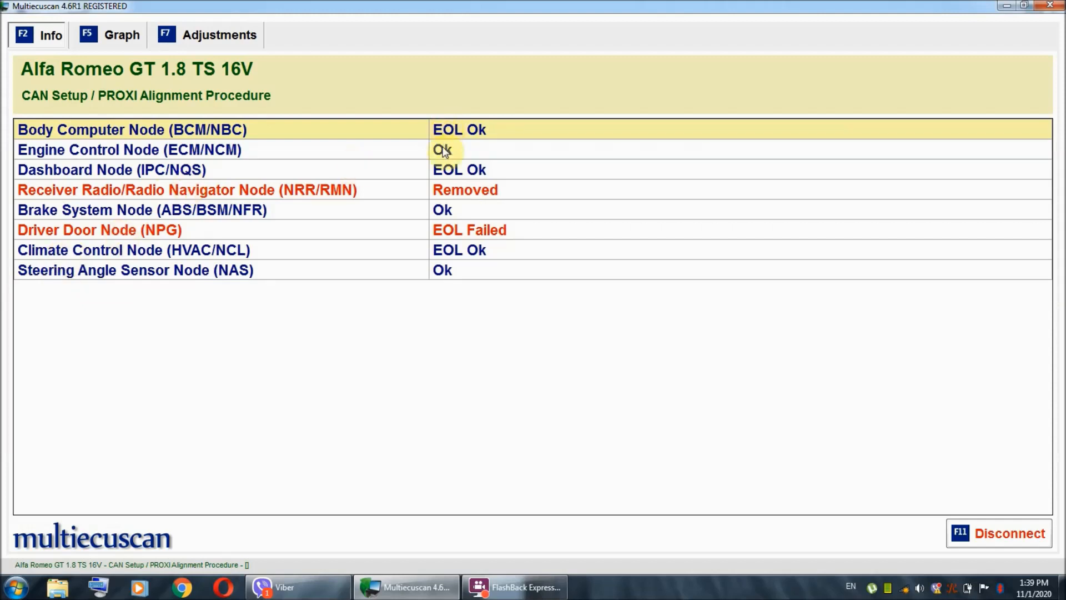
mouse_move(444, 270)
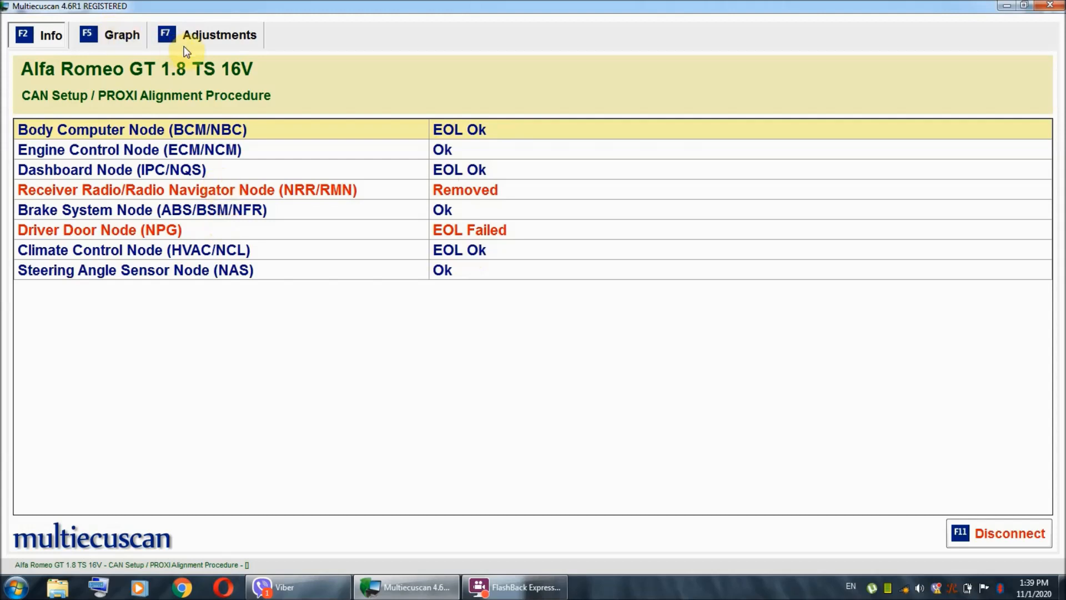
mouse_move(150, 190)
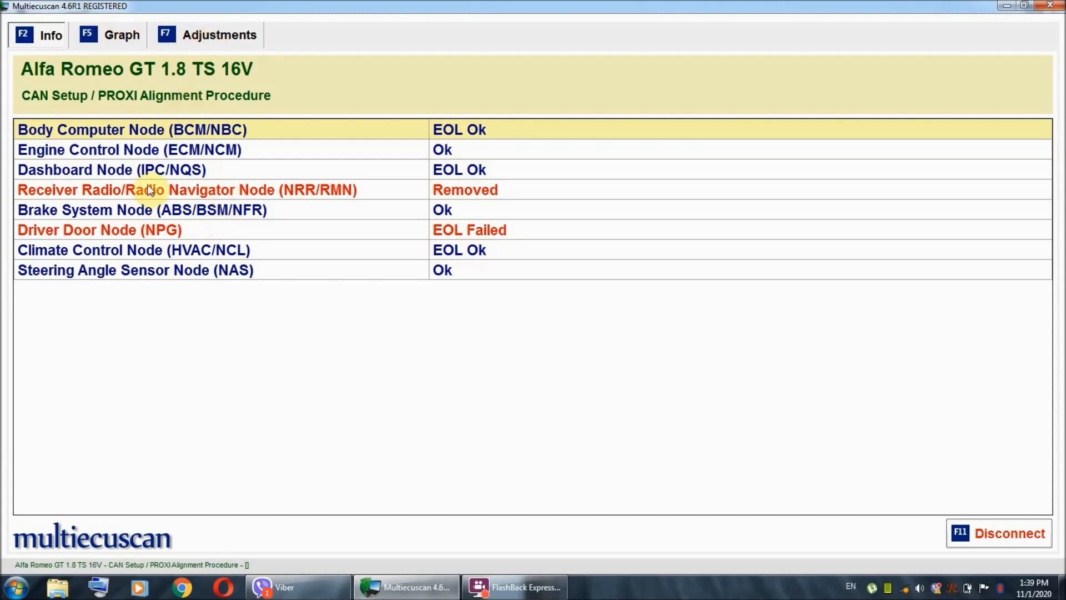
mouse_move(143, 241)
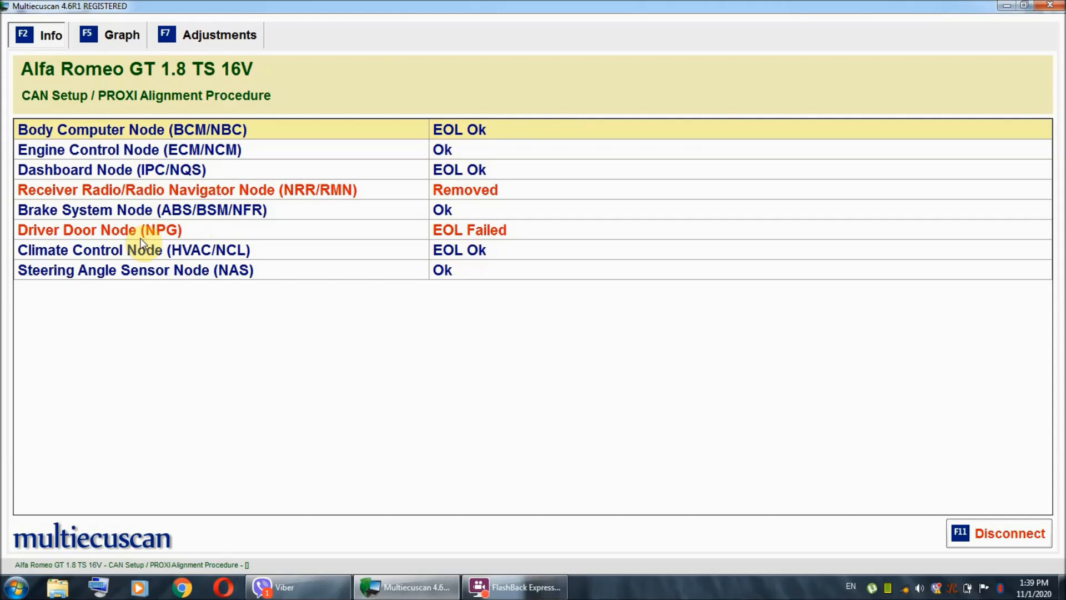
mouse_move(122, 259)
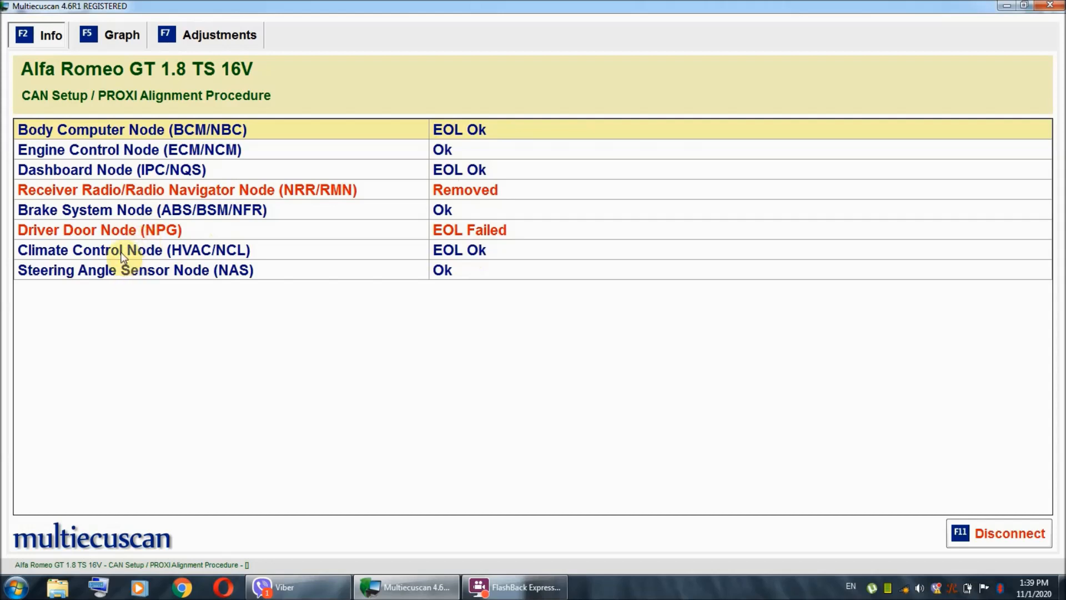
mouse_move(126, 169)
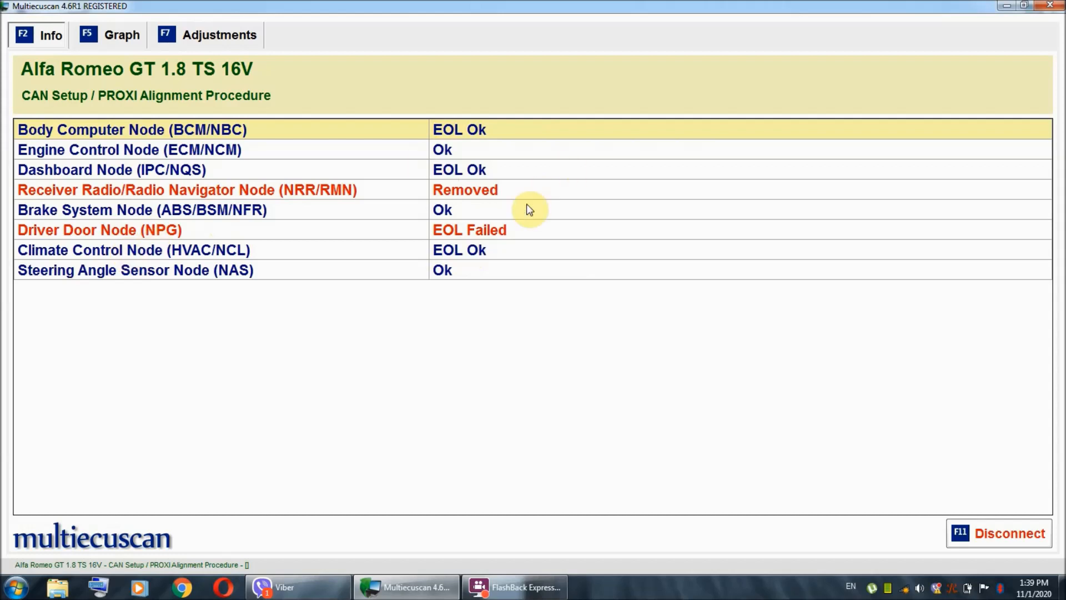
mouse_move(454, 199)
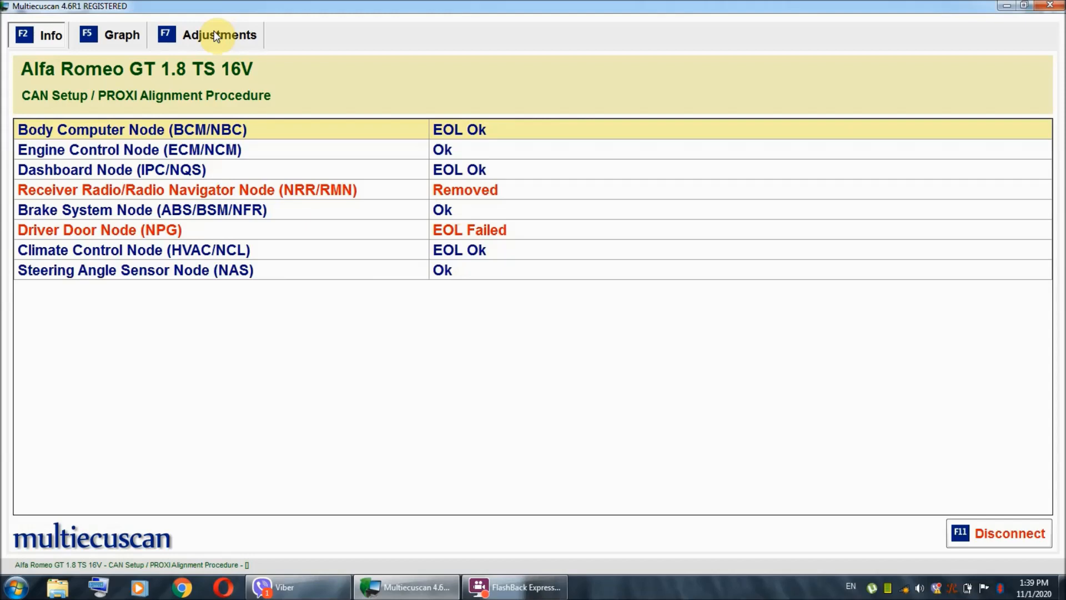
- Show the Adjustments page and execute the PROXI Alignment Procedure
left_click(218, 34)
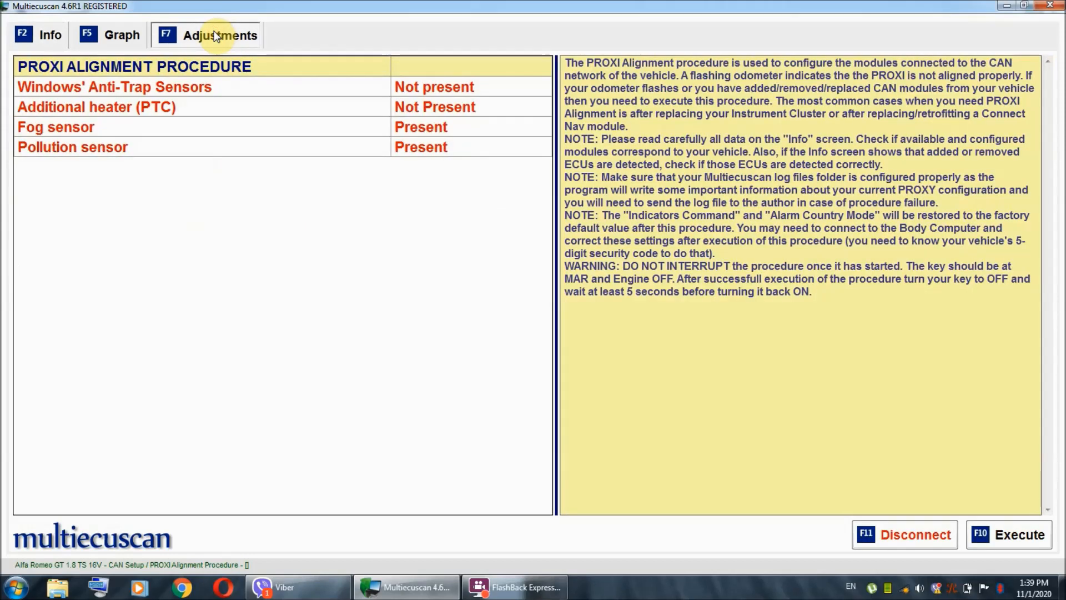
mouse_move(173, 100)
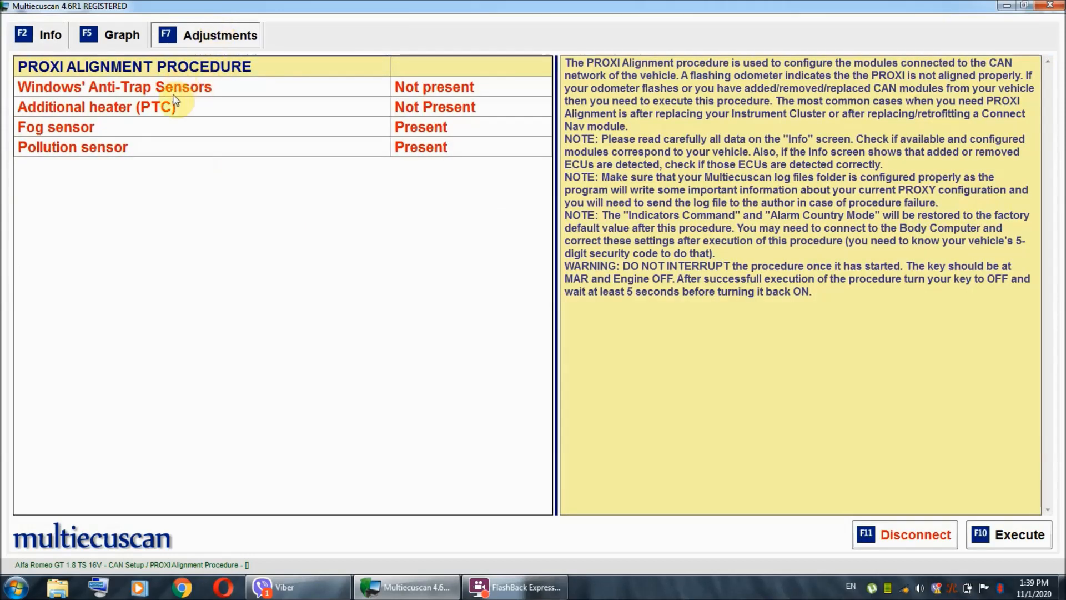
mouse_move(148, 113)
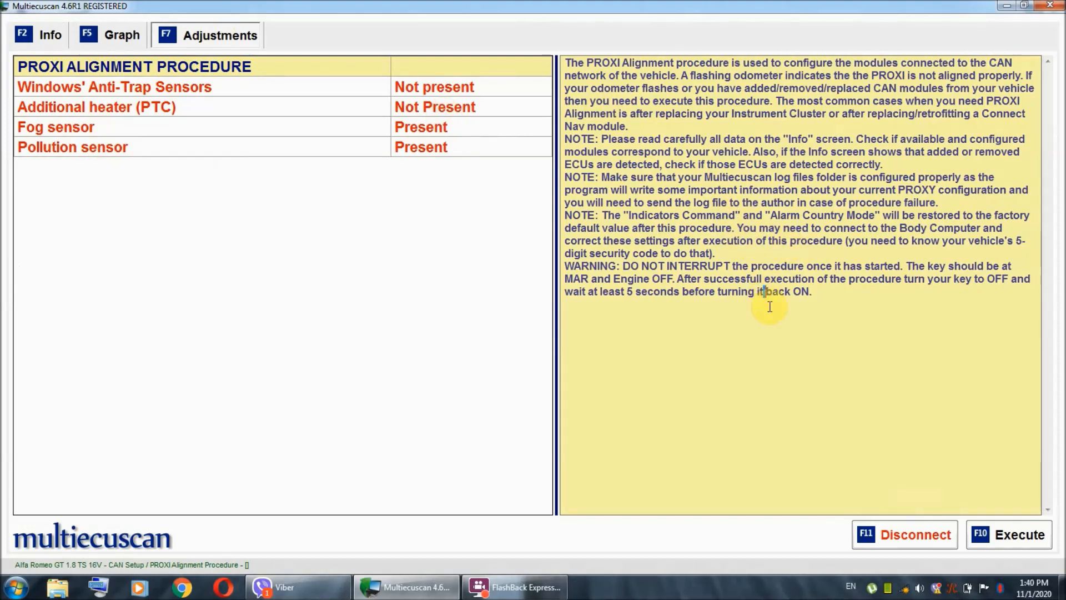
double_click(781, 291)
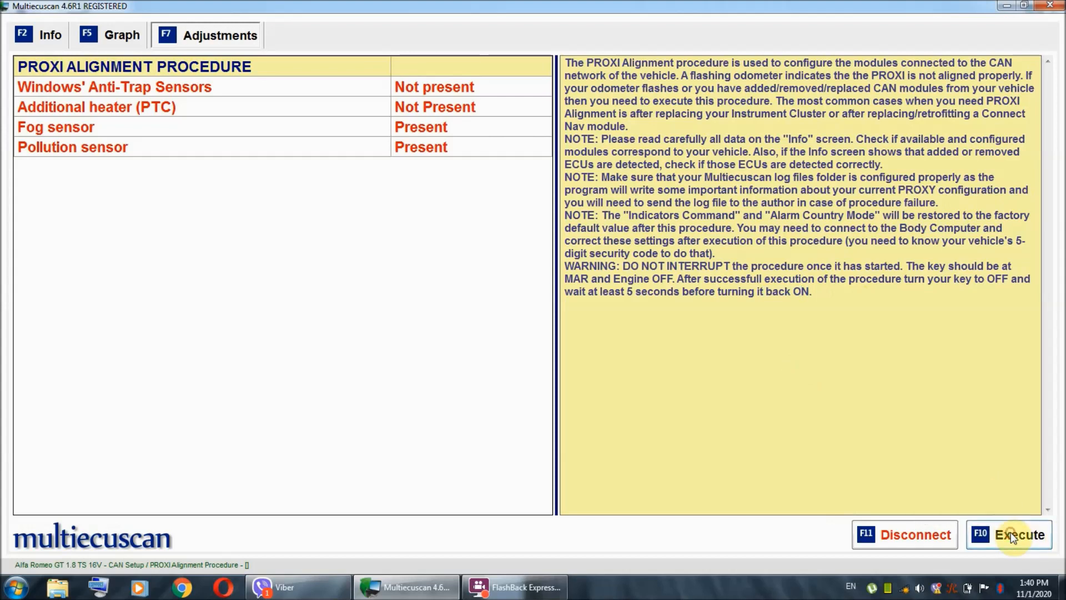
left_click(1013, 534)
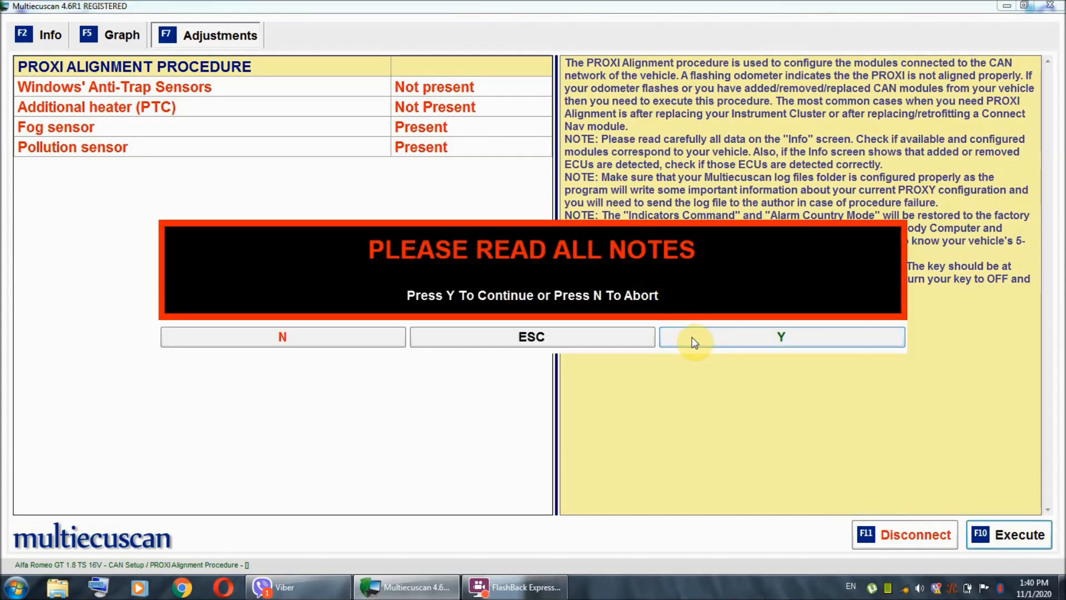
- Confirm the notes prompt so PROXI data is written to the Dashboard and Driver Door nodes
left_click(781, 337)
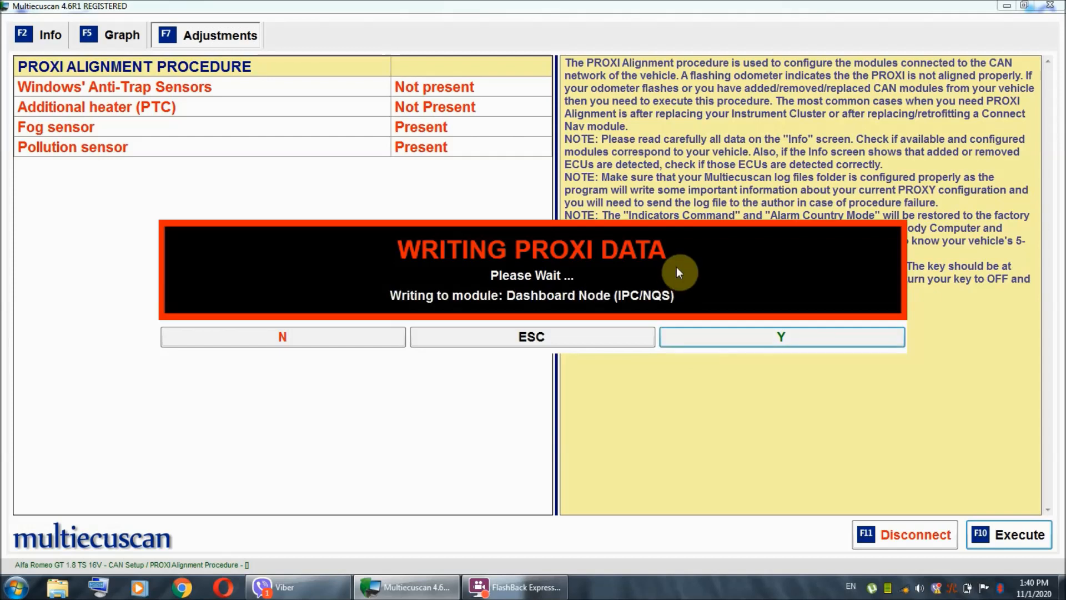
mouse_move(612, 313)
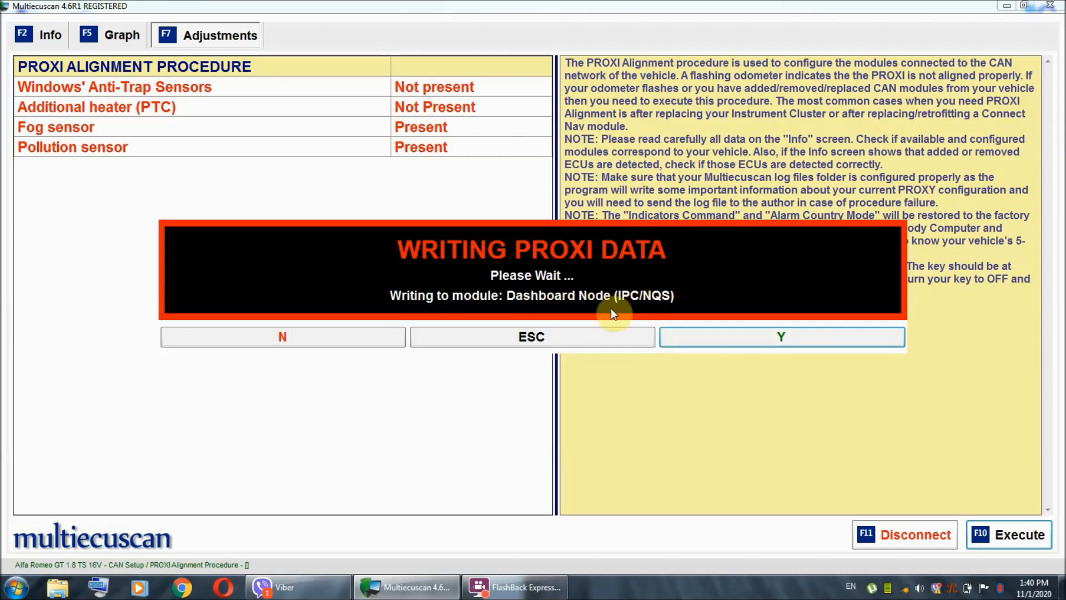
mouse_move(592, 317)
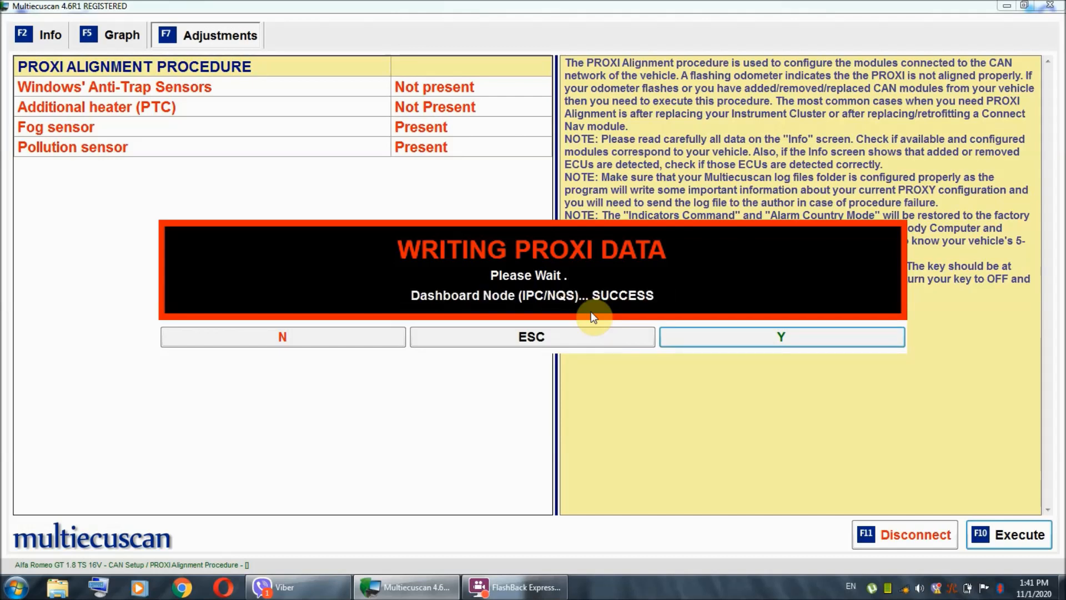
mouse_move(619, 320)
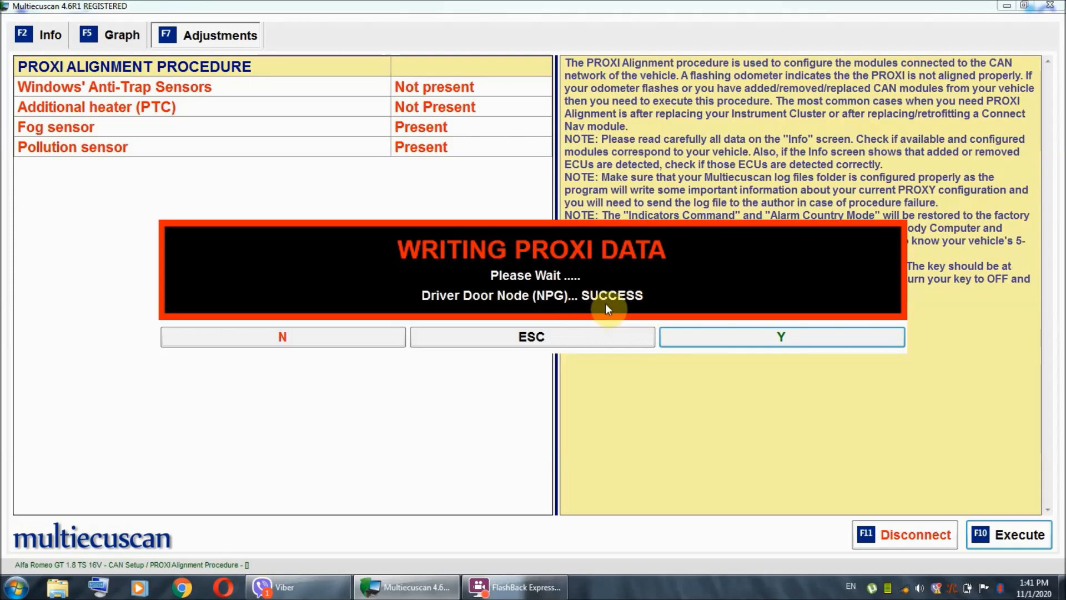
mouse_move(604, 317)
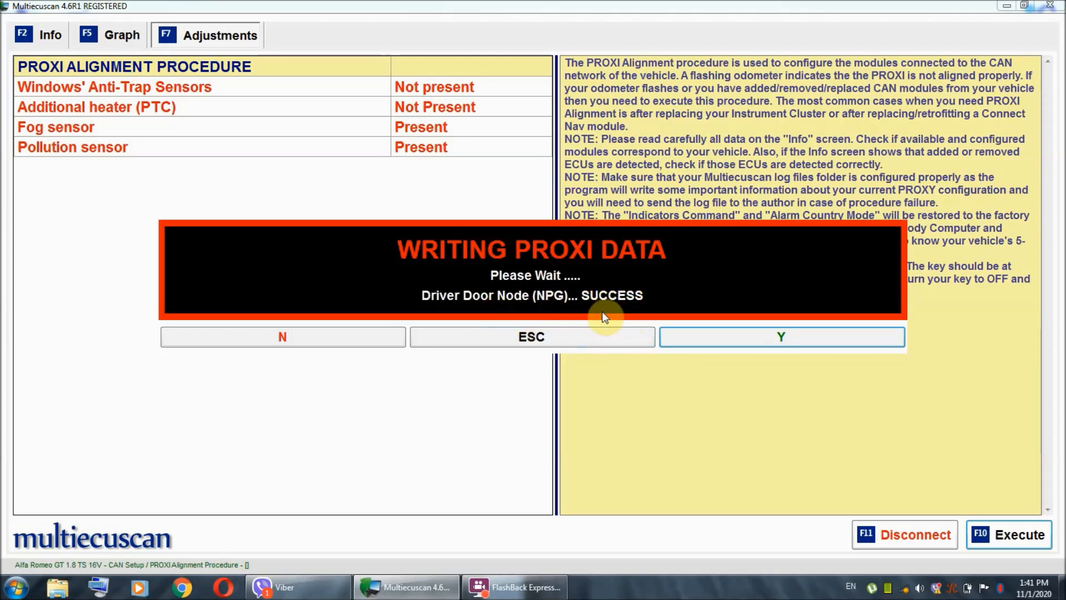